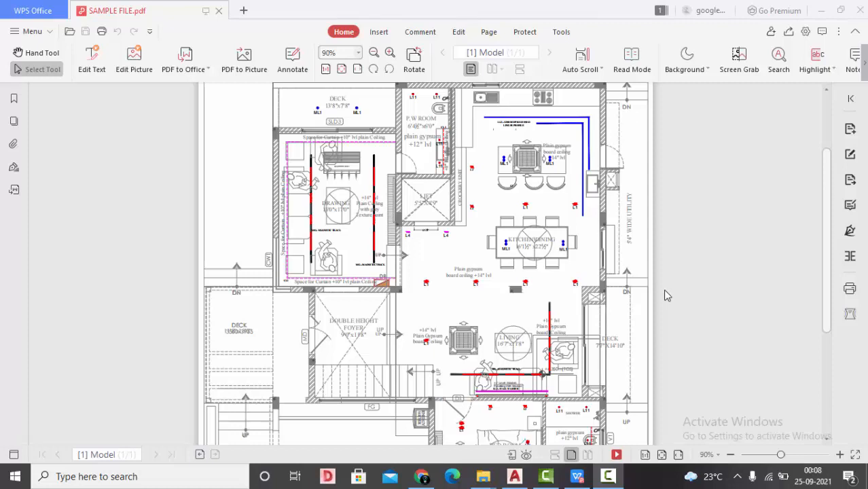
# Zoom the floor-plan PDF to 150% and scroll through it to check the feet-and-inches dimensions
pyautogui.click(390, 53)
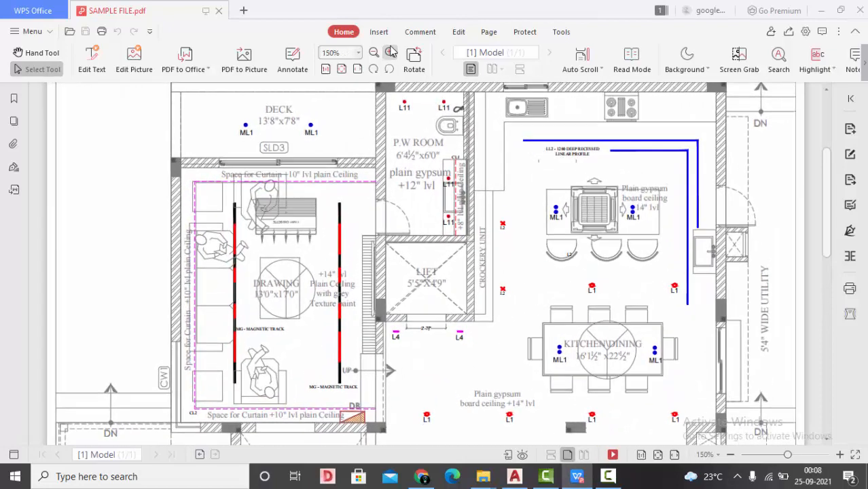
pyautogui.scroll(-3)
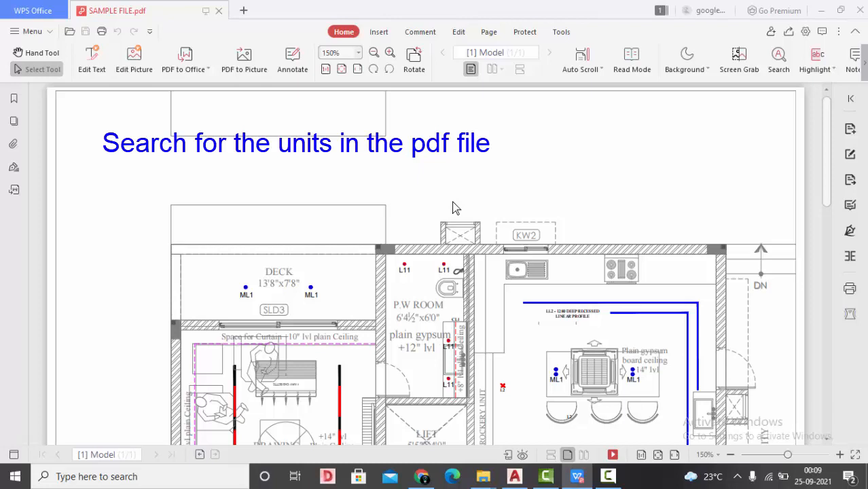
pyautogui.moveTo(495, 184)
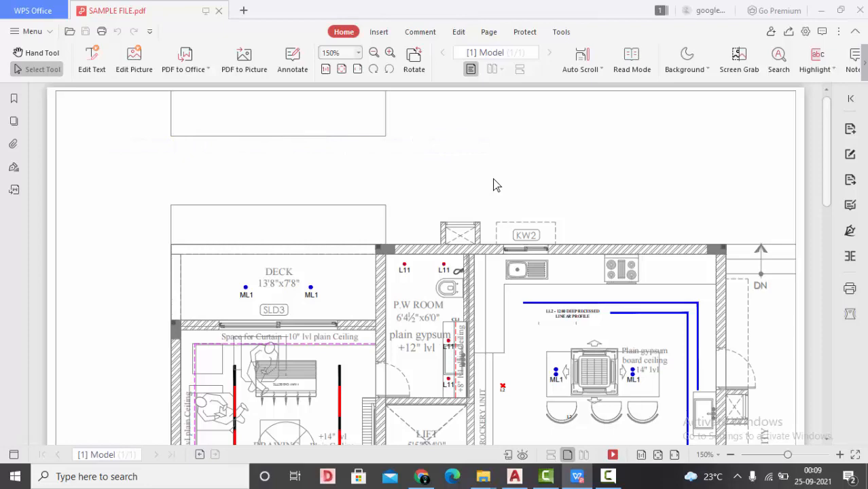
pyautogui.scroll(-3)
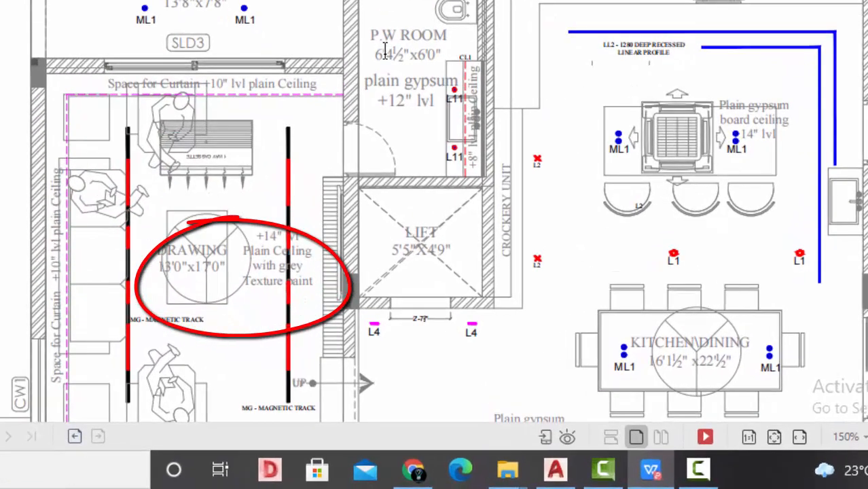
pyautogui.scroll(-3)
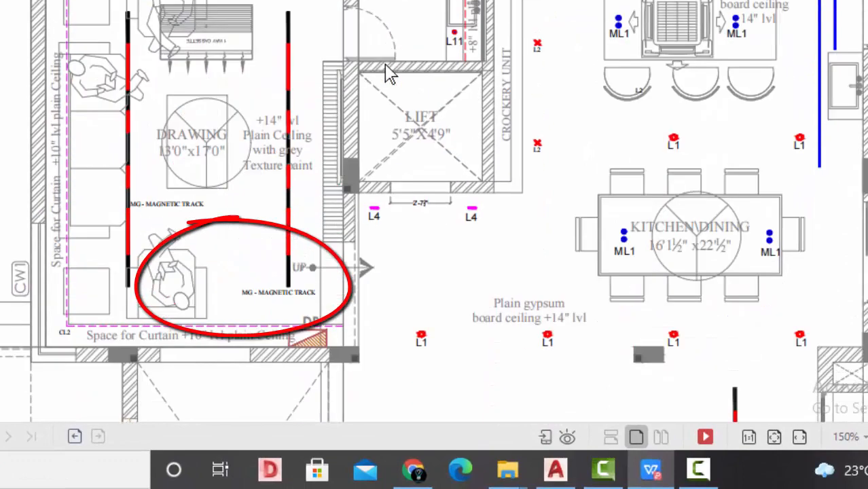
pyautogui.scroll(-3)
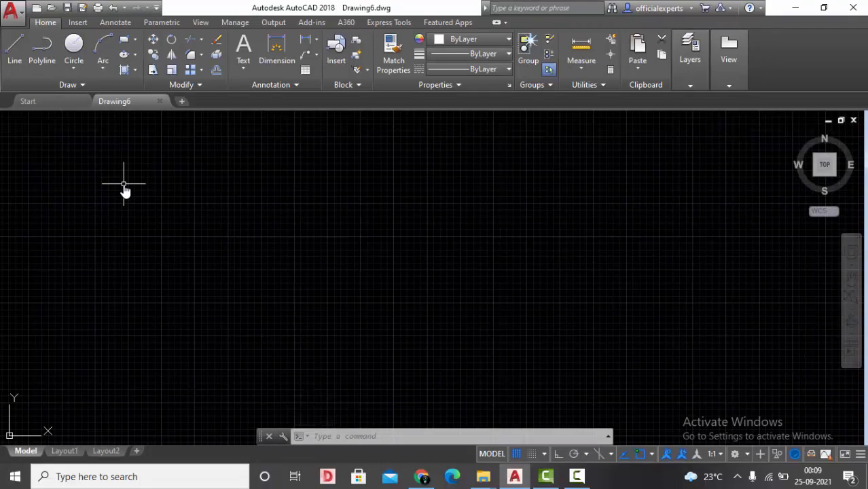
# Set drawing units to Architectural, 0'-0" precision, Inches insertion scale via UNITS
pyautogui.write('U')
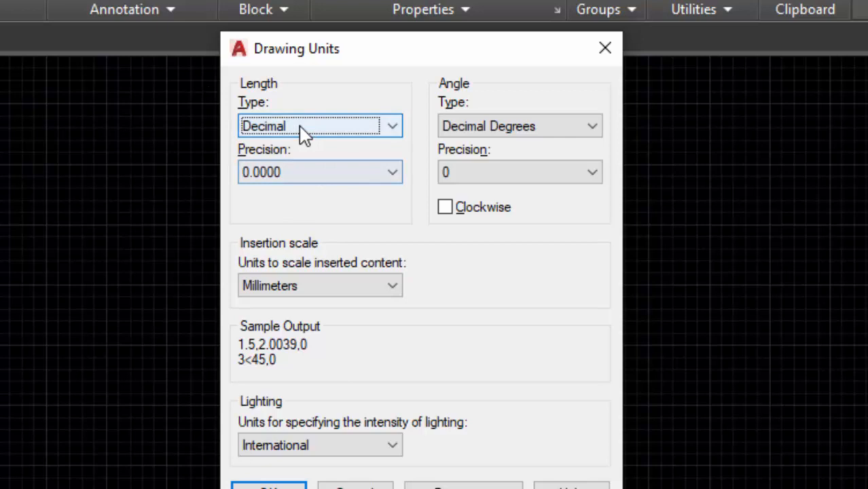
pyautogui.click(319, 126)
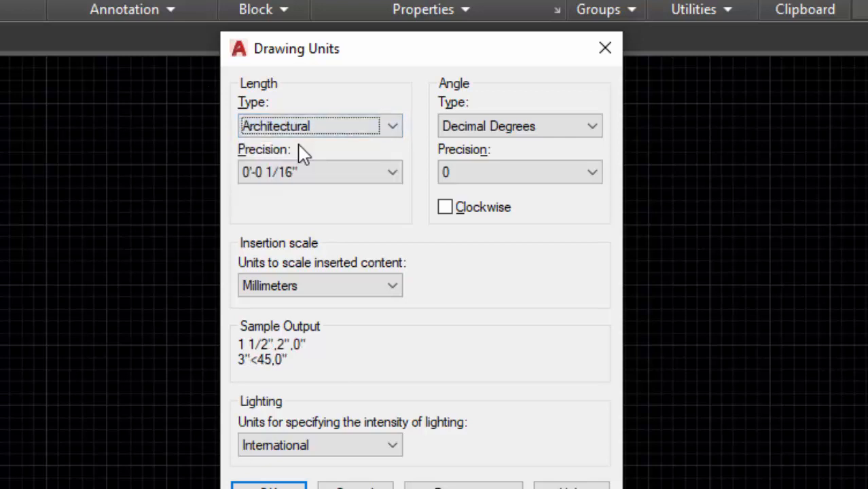
pyautogui.click(319, 285)
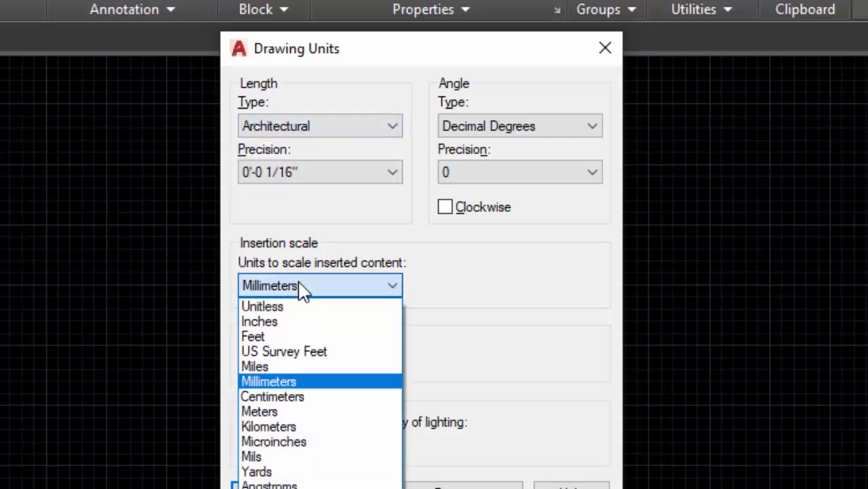
pyautogui.moveTo(291, 401)
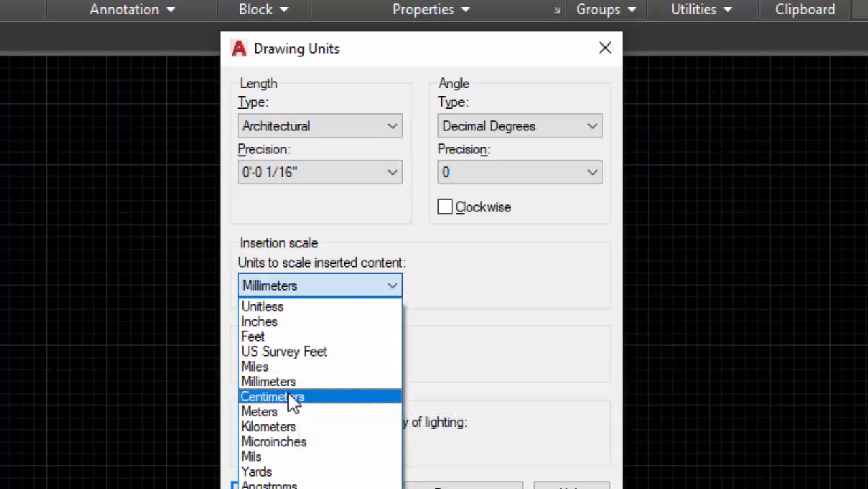
pyautogui.click(259, 321)
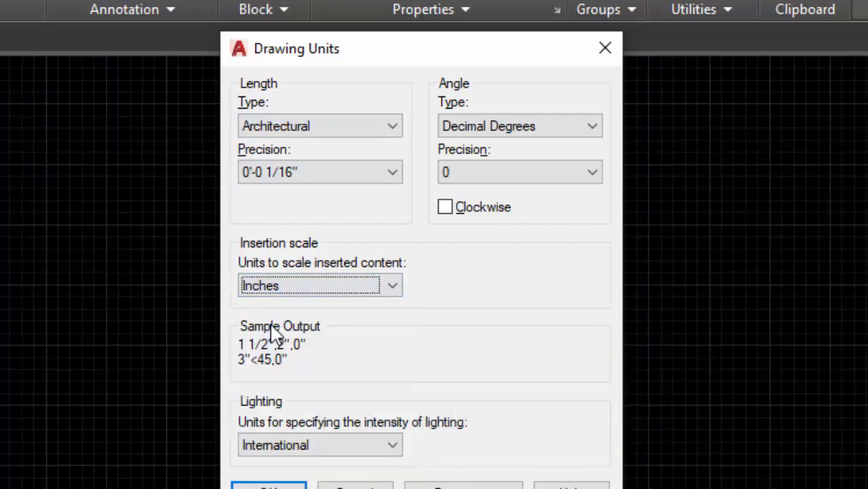
pyautogui.click(319, 171)
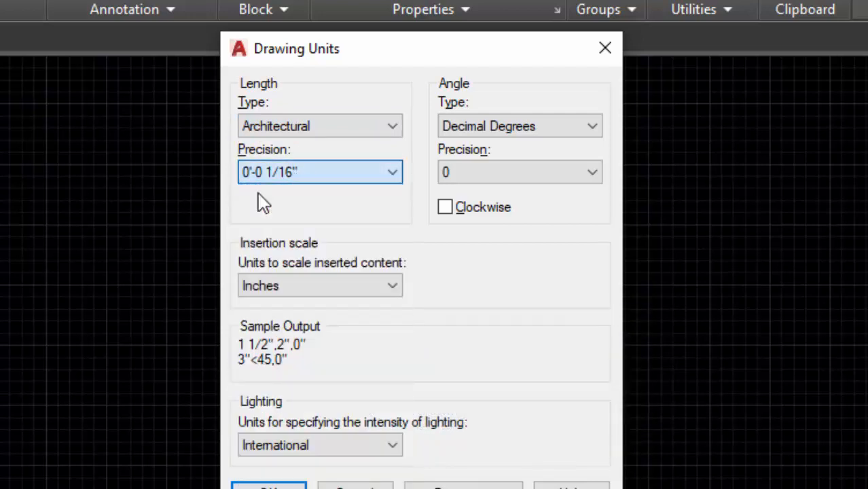
pyautogui.click(319, 172)
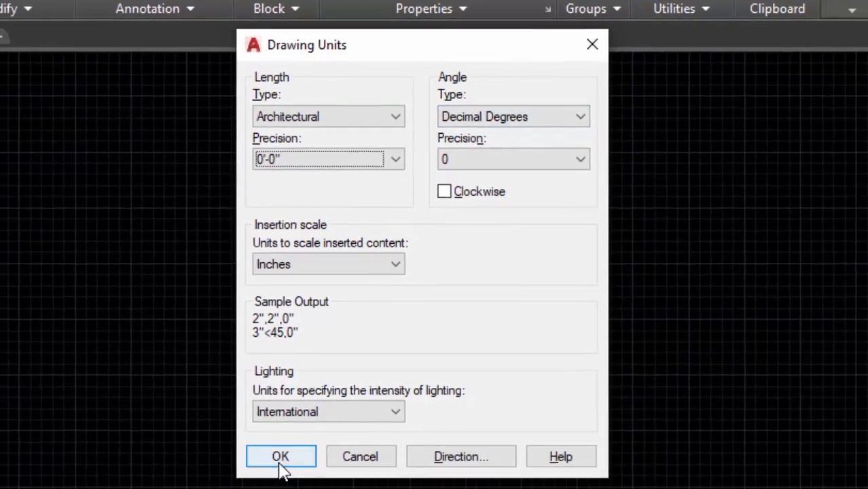
pyautogui.click(281, 456)
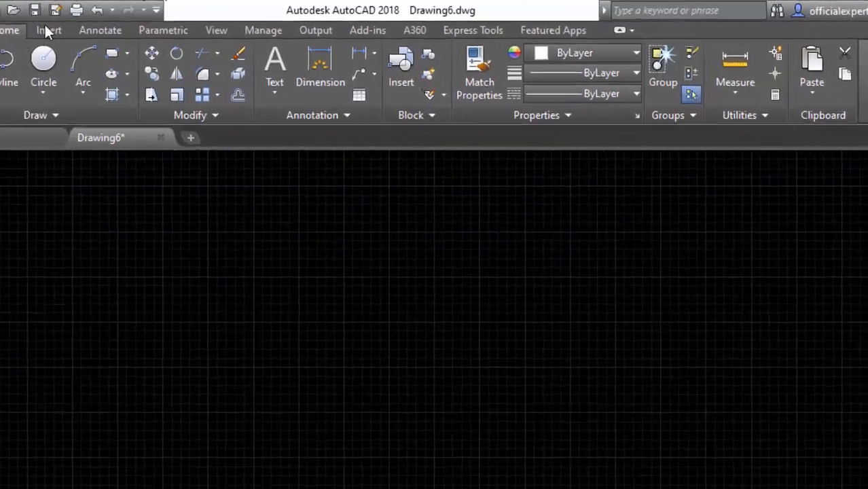
# Start PDF Import from the Insert tab and select SAMPLE FILE from the Desktop
pyautogui.click(48, 30)
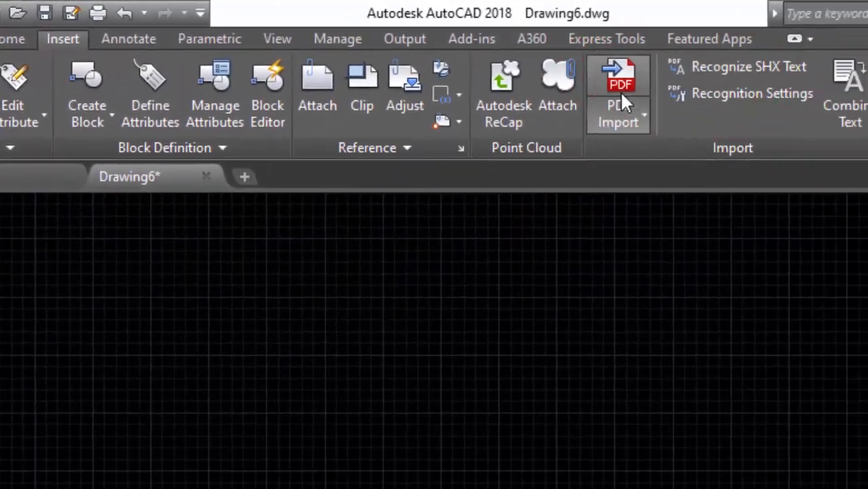
pyautogui.click(618, 85)
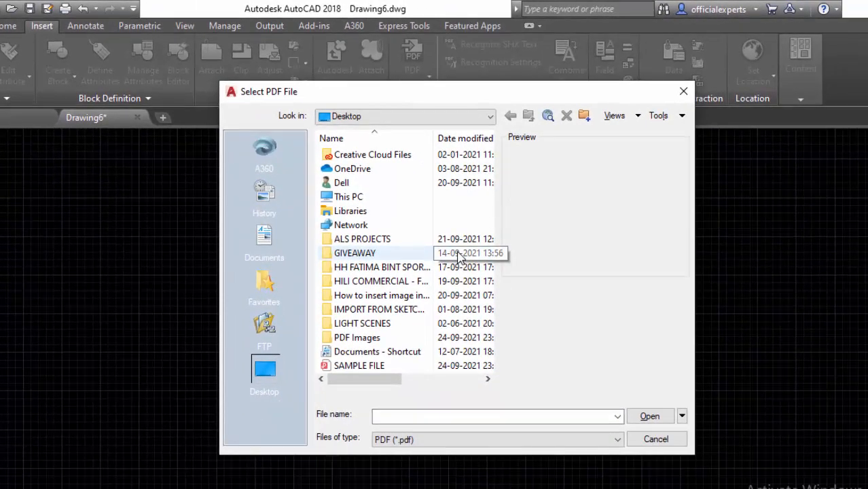
pyautogui.click(359, 365)
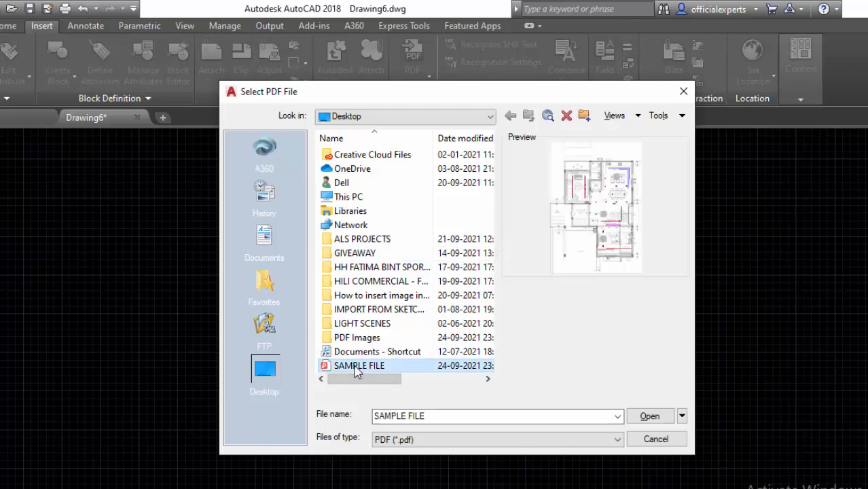
pyautogui.click(648, 416)
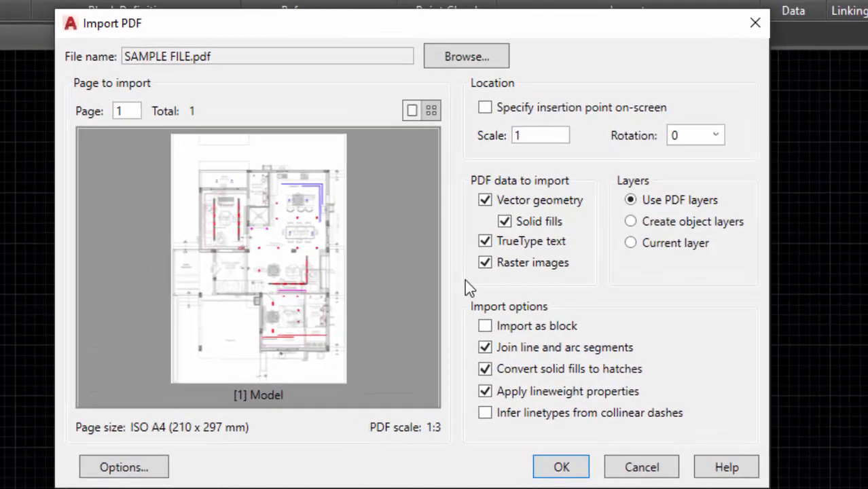
pyautogui.moveTo(475, 146)
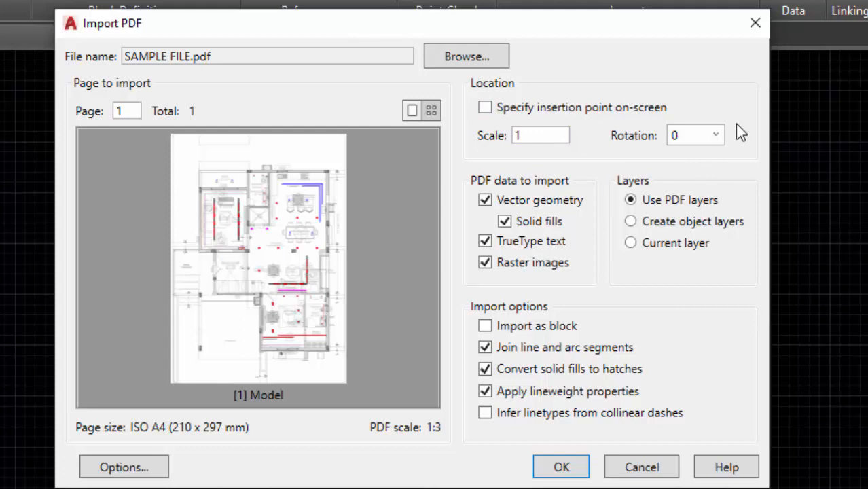
pyautogui.moveTo(506, 192)
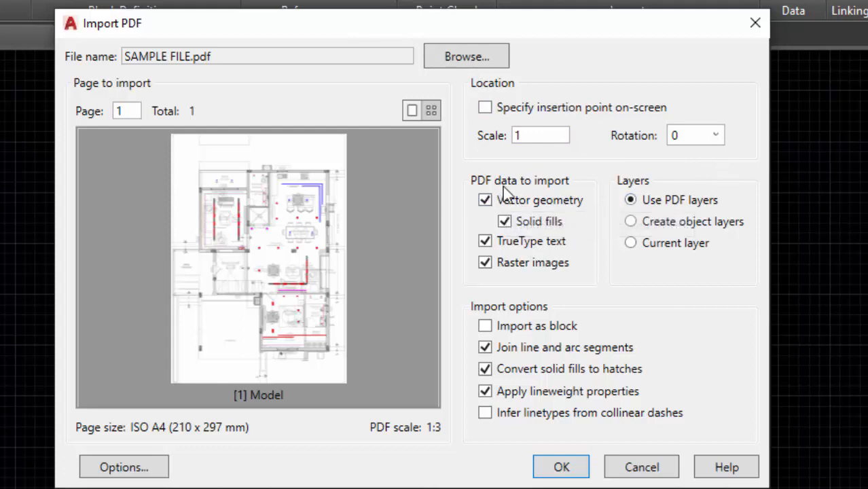
pyautogui.moveTo(567, 191)
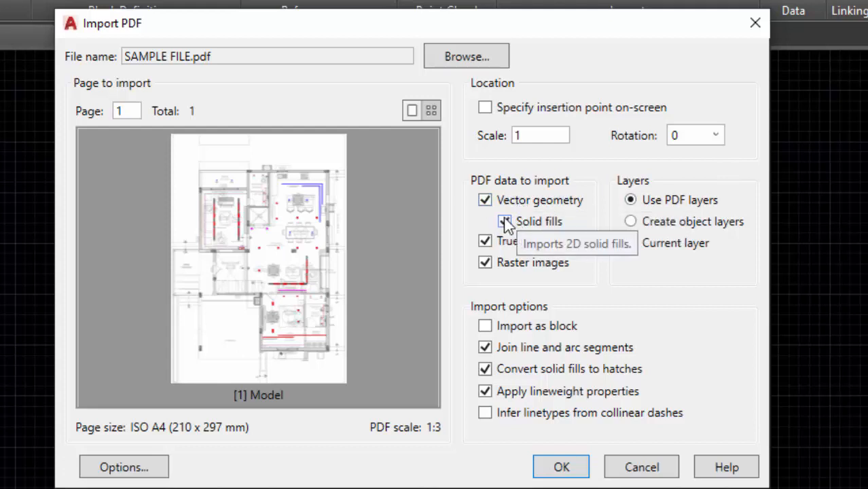
pyautogui.click(504, 221)
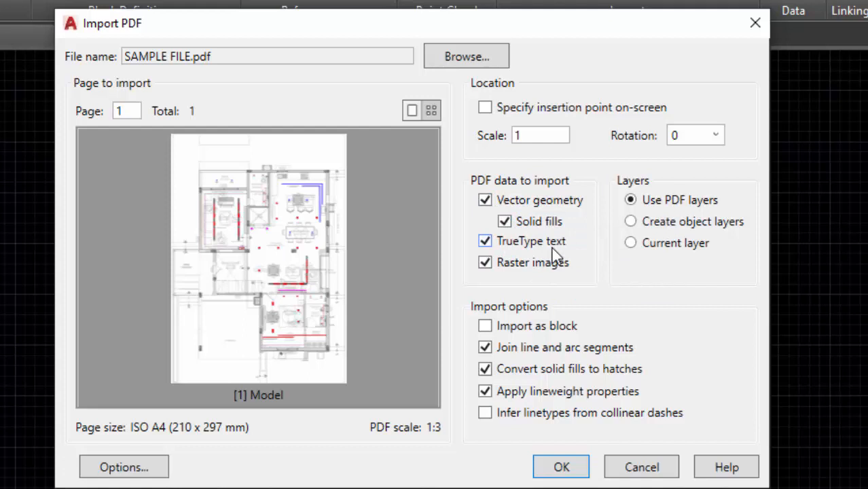
pyautogui.moveTo(484, 262)
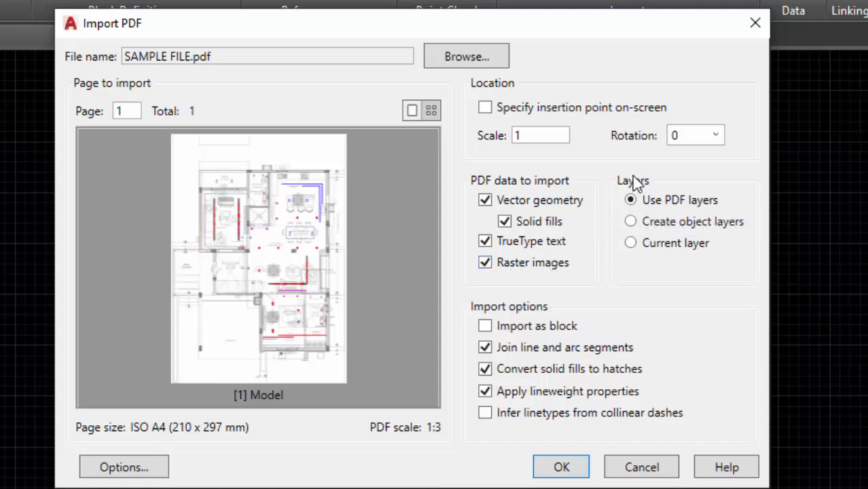
pyautogui.moveTo(704, 216)
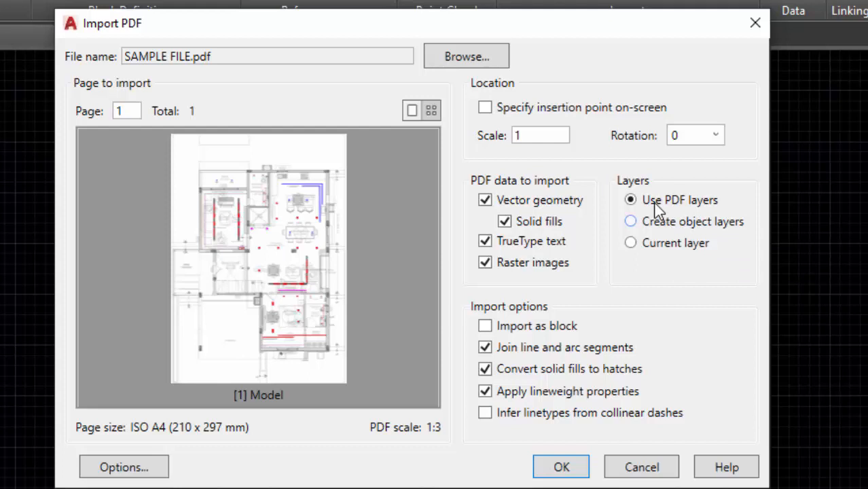
pyautogui.click(630, 242)
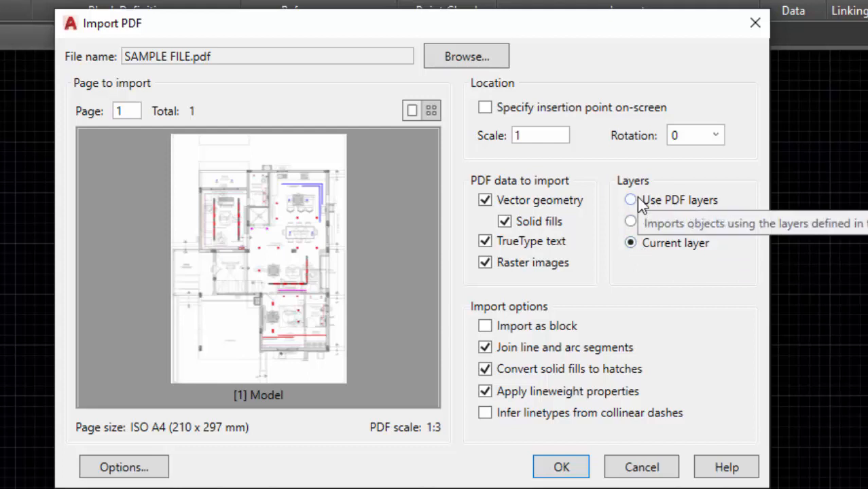
pyautogui.click(630, 199)
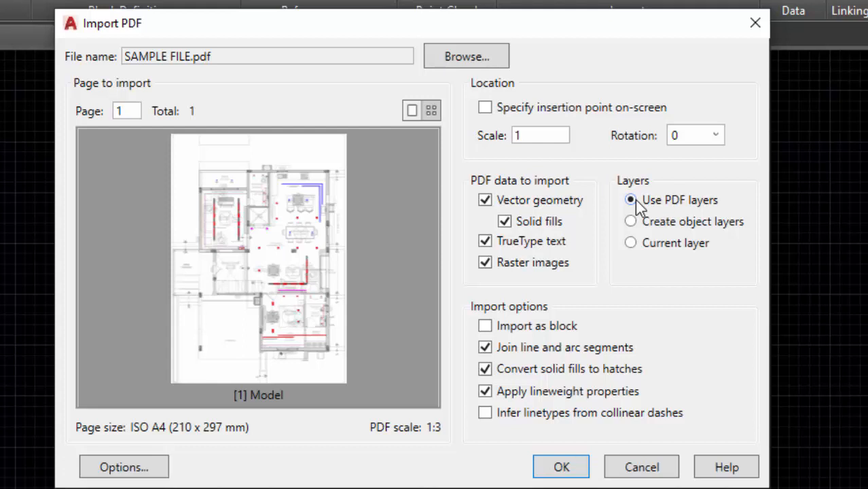
pyautogui.click(630, 199)
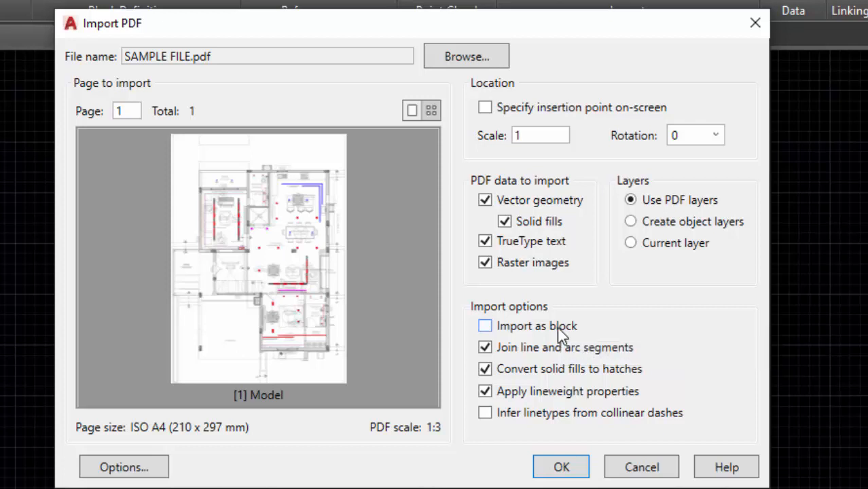
pyautogui.moveTo(549, 335)
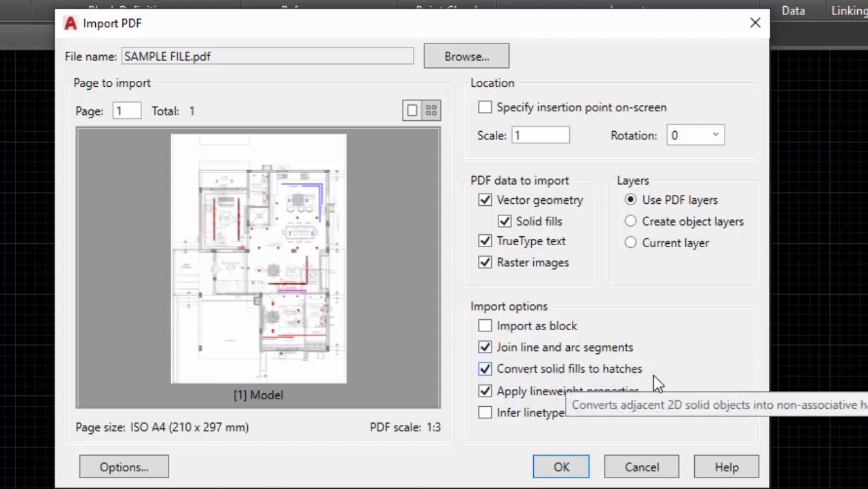
pyautogui.moveTo(628, 413)
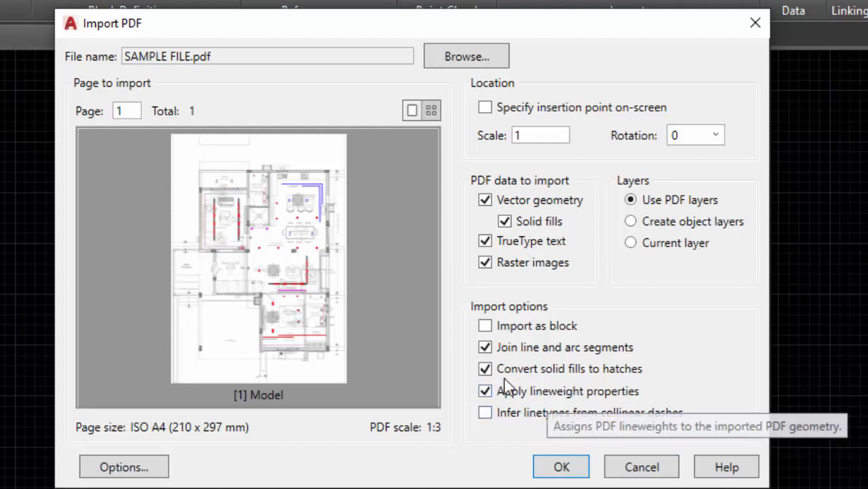
pyautogui.moveTo(623, 429)
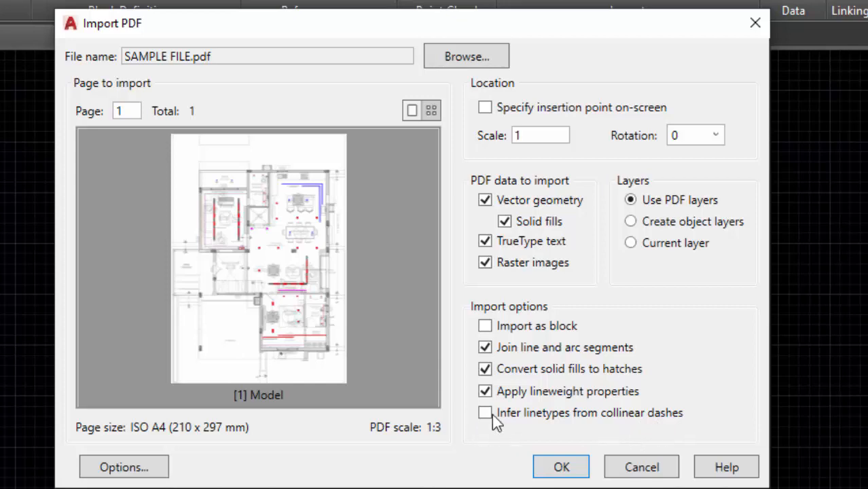
pyautogui.click(560, 466)
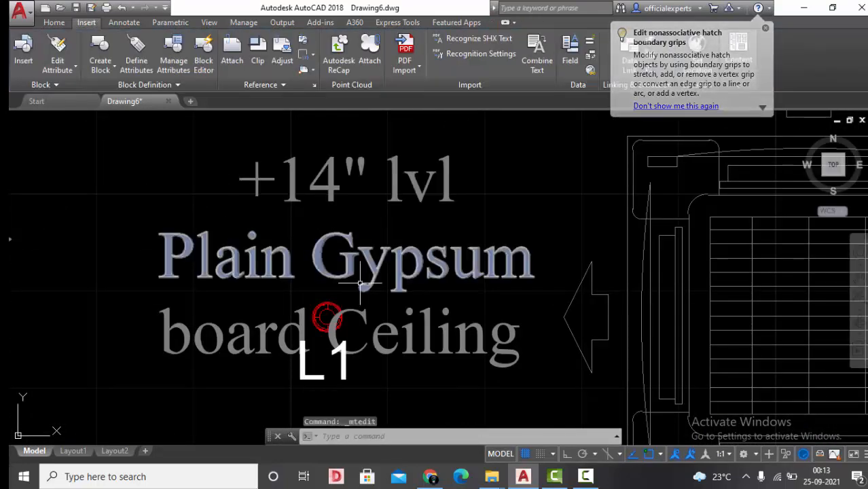
# Zoom into the imported floor plan
pyautogui.scroll(-3)
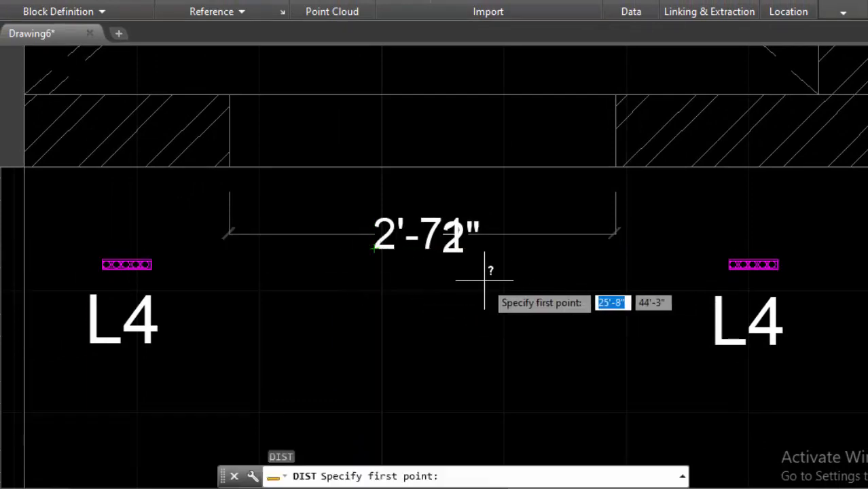
pyautogui.moveTo(482, 279)
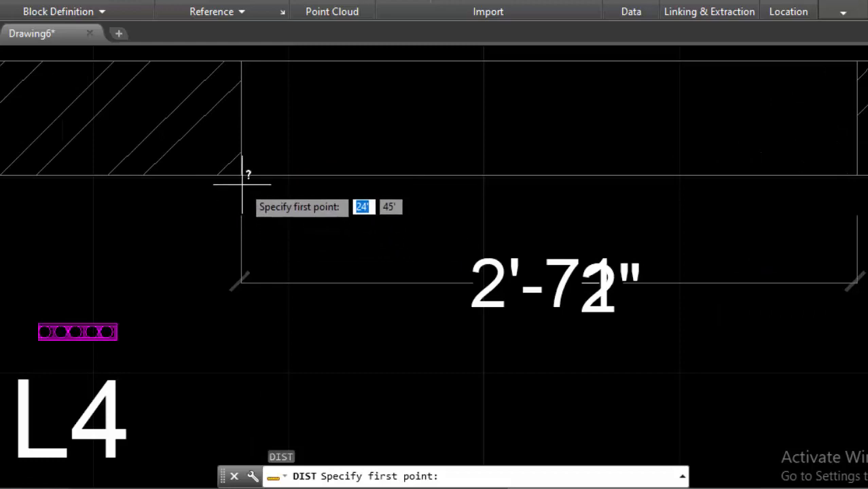
# Place the DIST first point at the wall corner beside the 2'-7" dimension
pyautogui.click(241, 175)
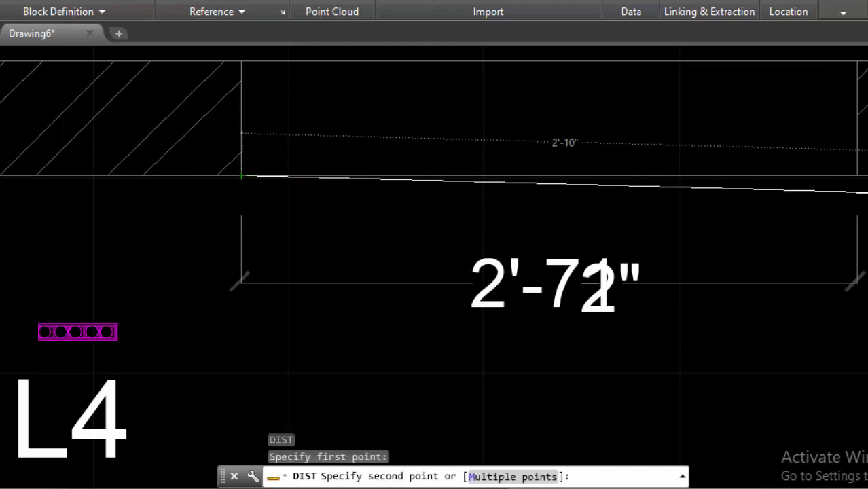